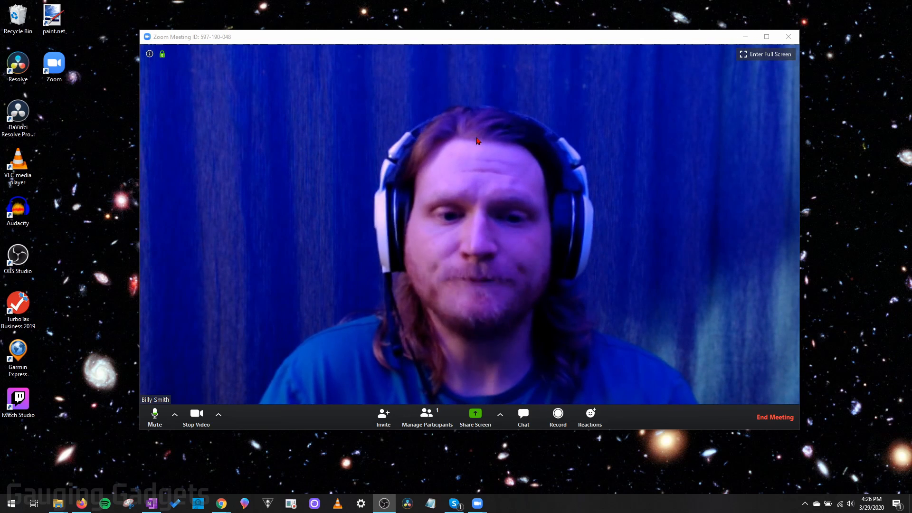
Step: Start a local recording, pause it, then resume recording
{"action": "left_click", "coordinate": [765, 54]}
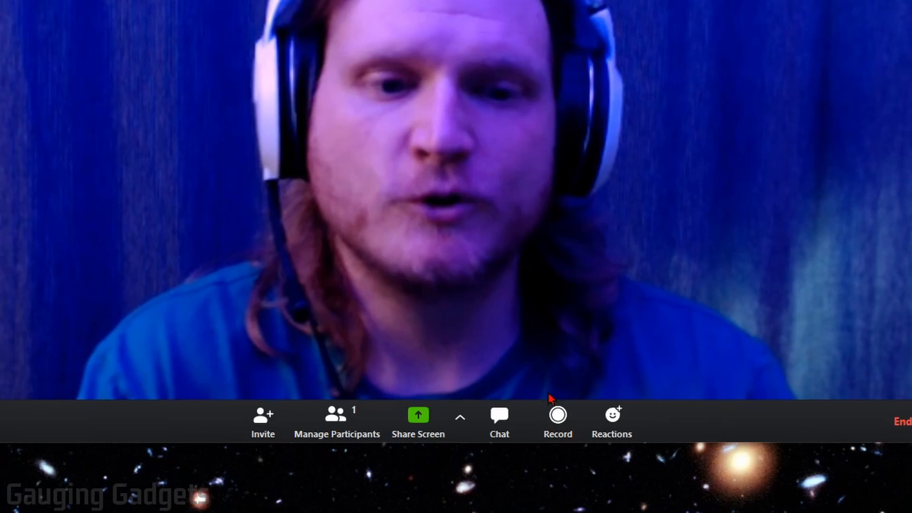
{"action": "mouse_move", "coordinate": [558, 419]}
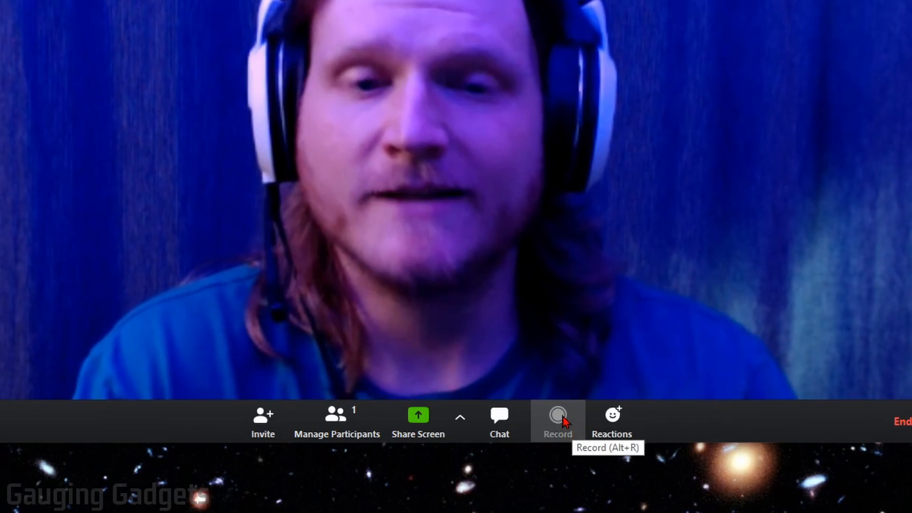
{"action": "left_click", "coordinate": [556, 419]}
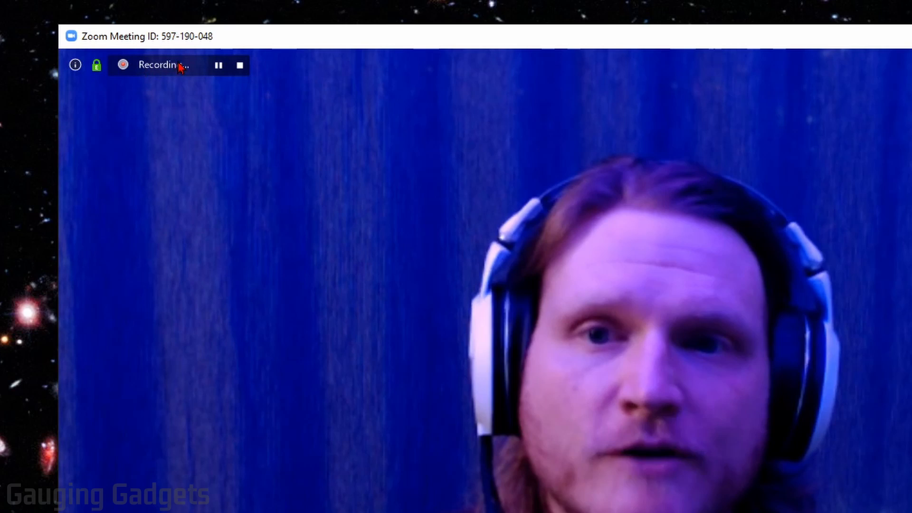
{"action": "left_click", "coordinate": [218, 65]}
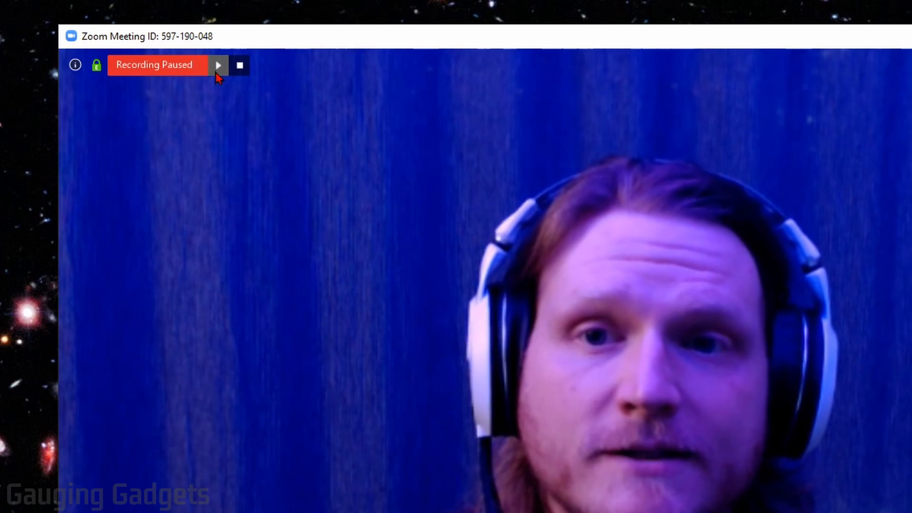
{"action": "left_click", "coordinate": [218, 64]}
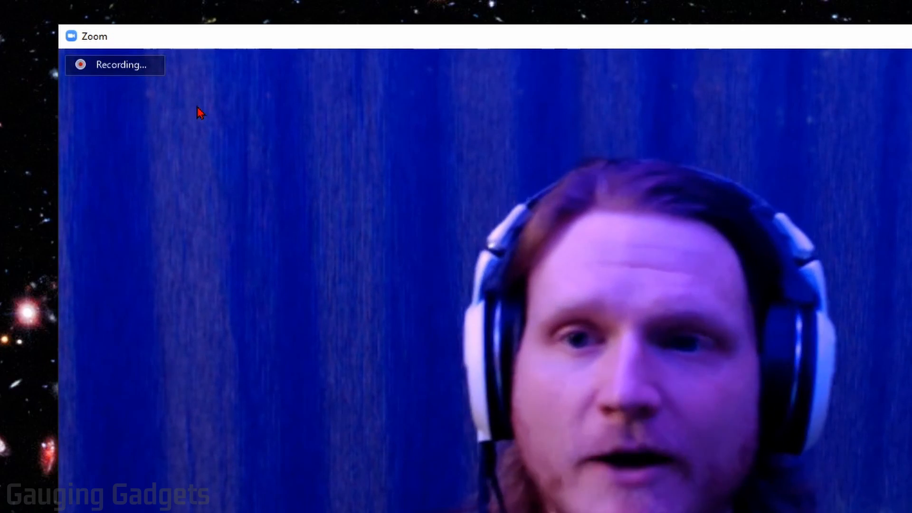
{"action": "mouse_move", "coordinate": [239, 65]}
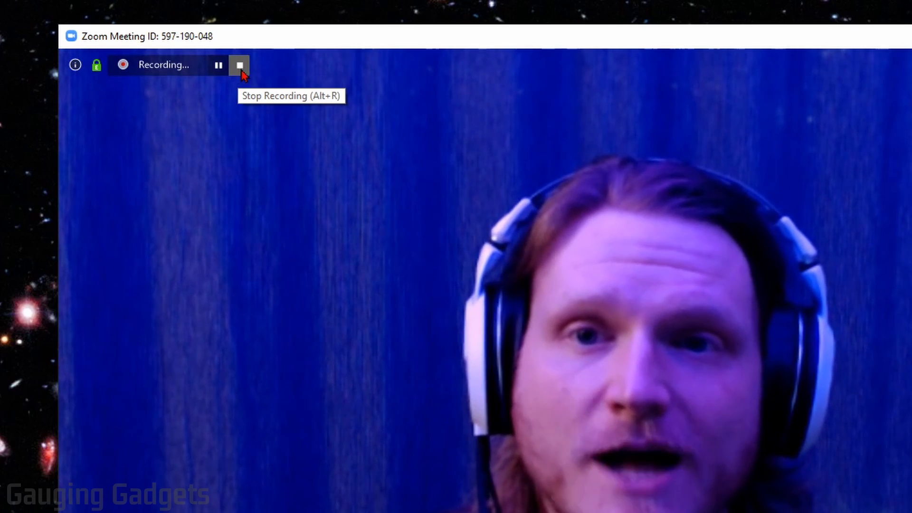
Step: Stop the local recording from the recording indicator
{"action": "left_click", "coordinate": [239, 65]}
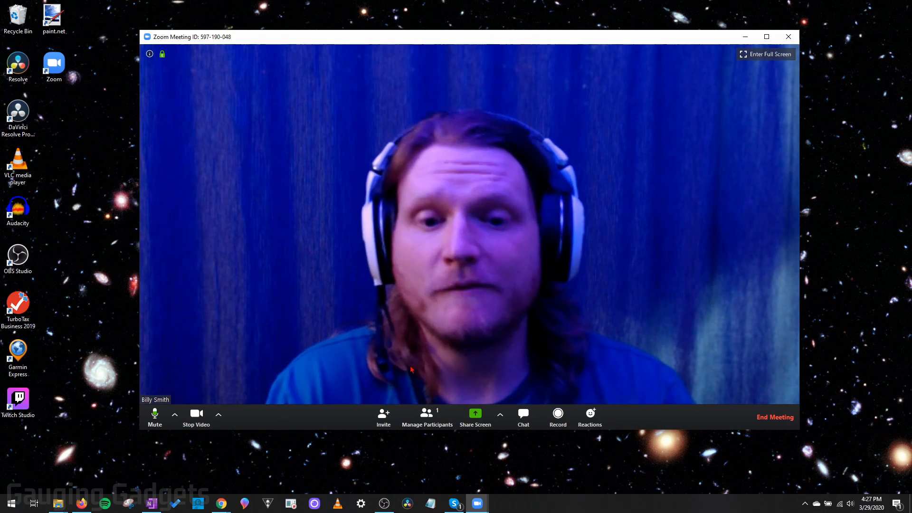
{"action": "mouse_move", "coordinate": [434, 298]}
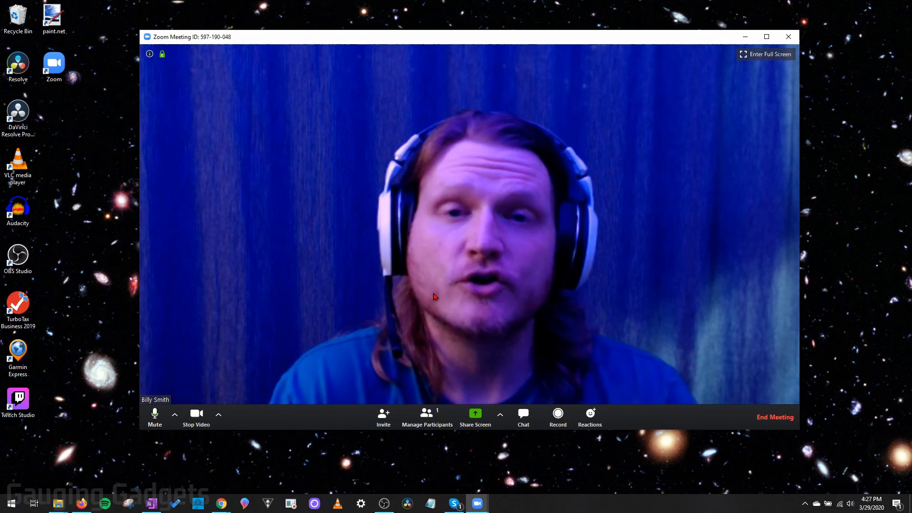
Step: Open the participants list and choose Allow Record for the second participant
{"action": "left_click", "coordinate": [766, 54]}
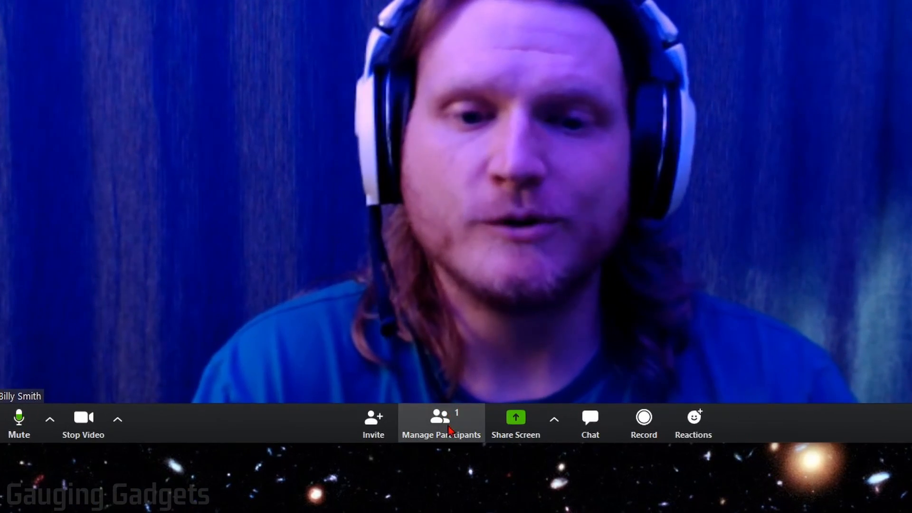
{"action": "left_click", "coordinate": [441, 422]}
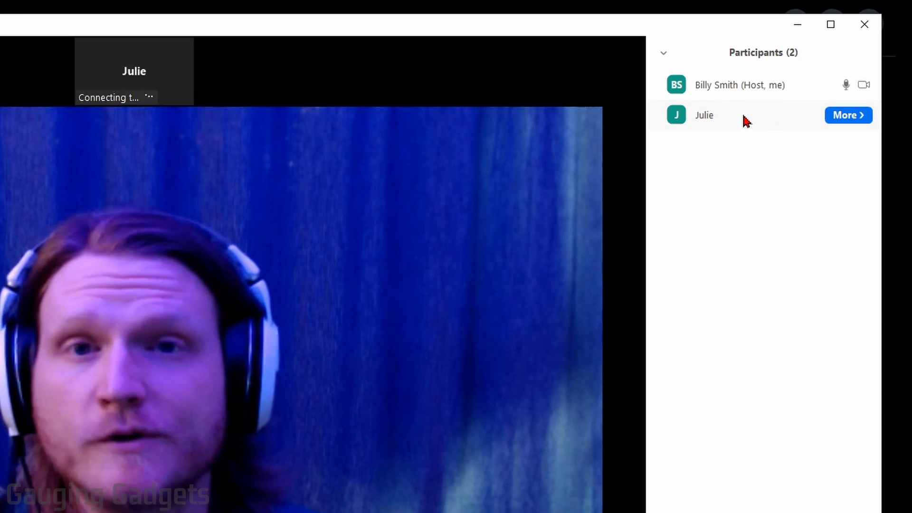
{"action": "mouse_move", "coordinate": [780, 120]}
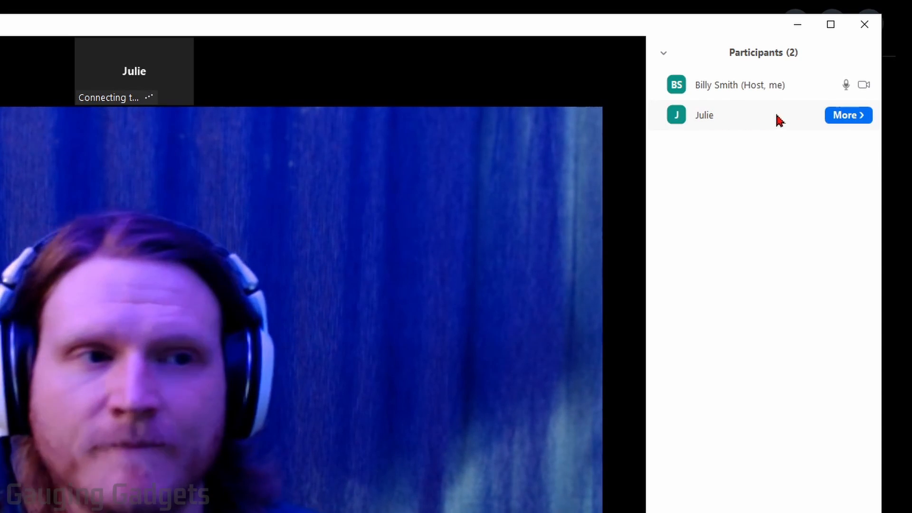
{"action": "left_click", "coordinate": [848, 115]}
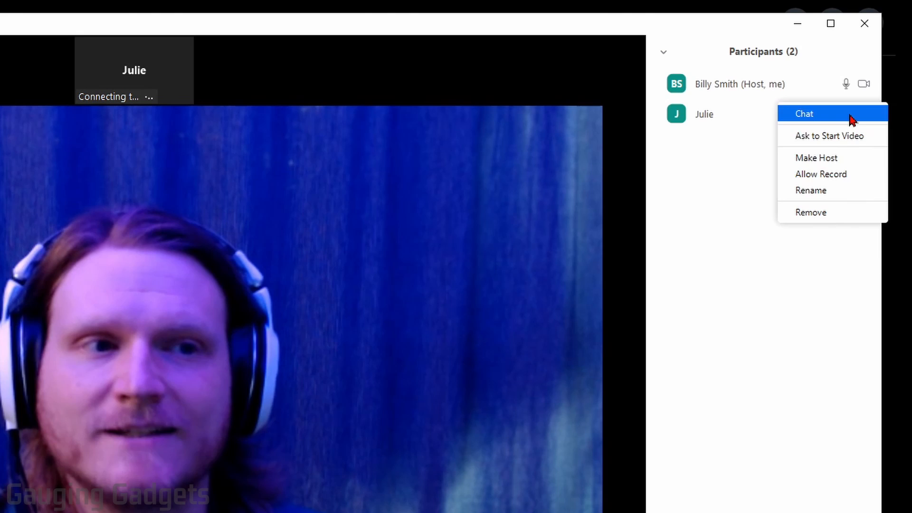
{"action": "mouse_move", "coordinate": [853, 177]}
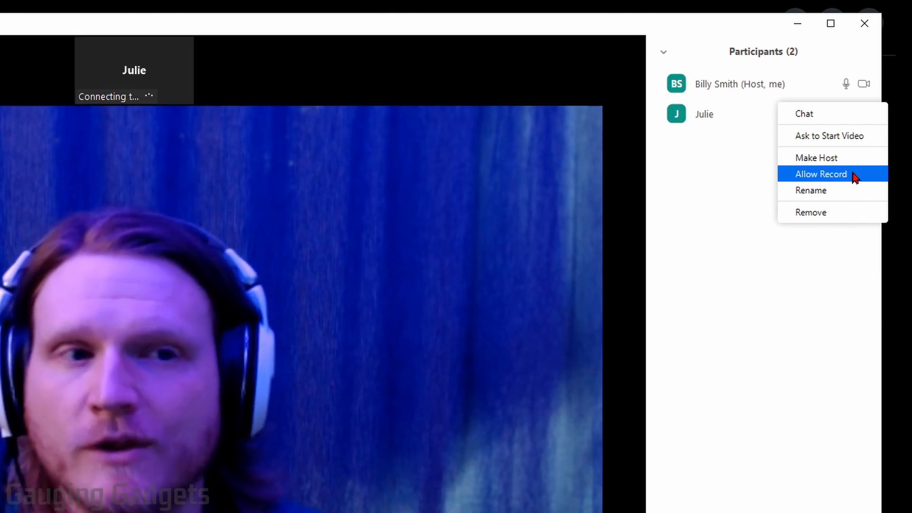
{"action": "left_click", "coordinate": [810, 212]}
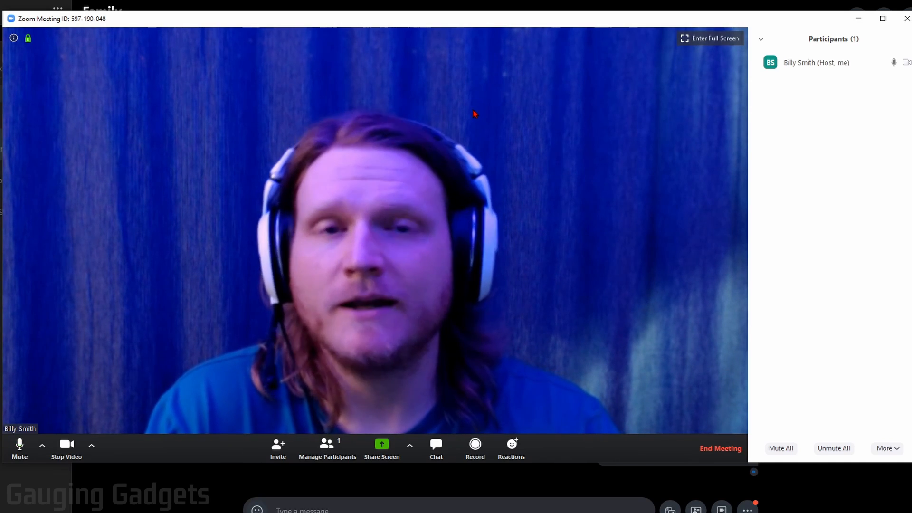
{"action": "mouse_move", "coordinate": [433, 178]}
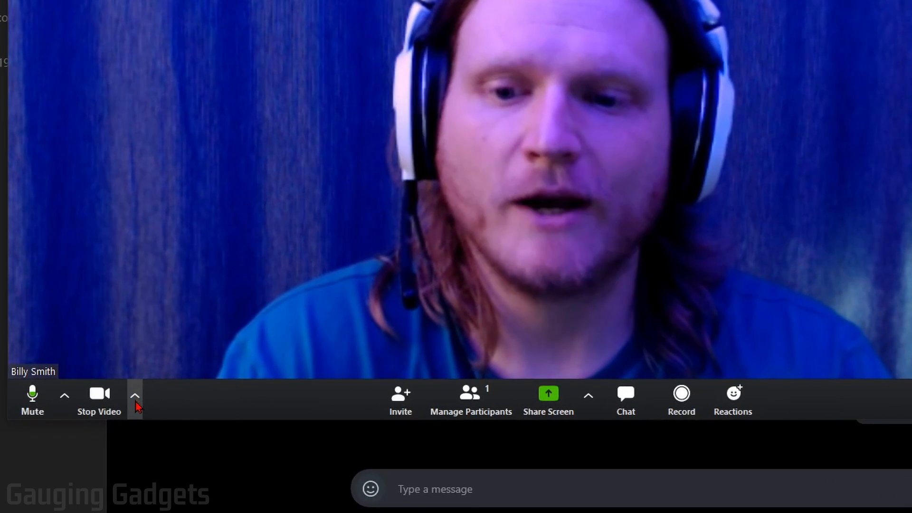
Step: Open the Recording settings, view the local recordings folder, and return to Settings
{"action": "left_click", "coordinate": [134, 396]}
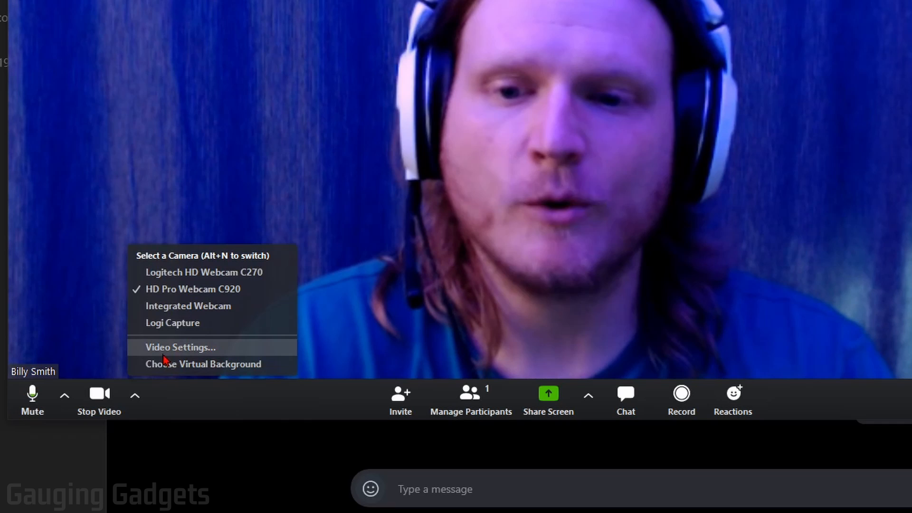
{"action": "left_click", "coordinate": [179, 347]}
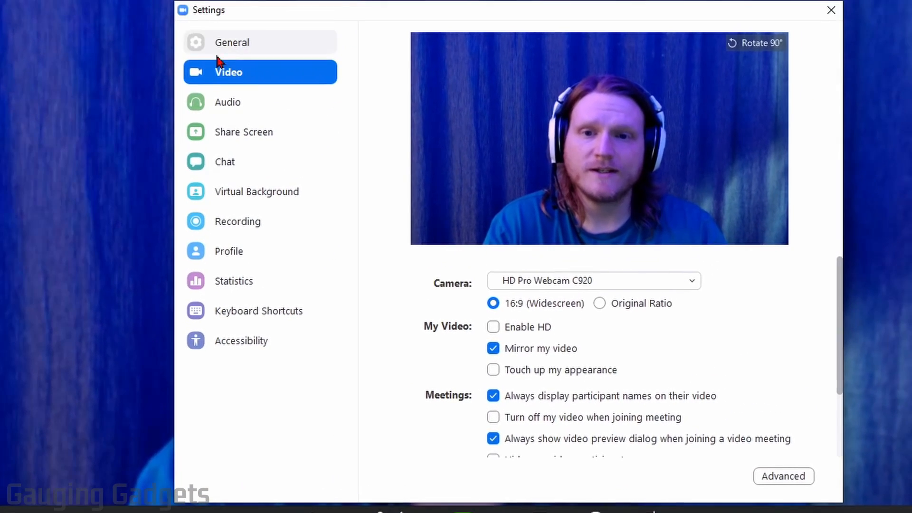
{"action": "mouse_move", "coordinate": [274, 229]}
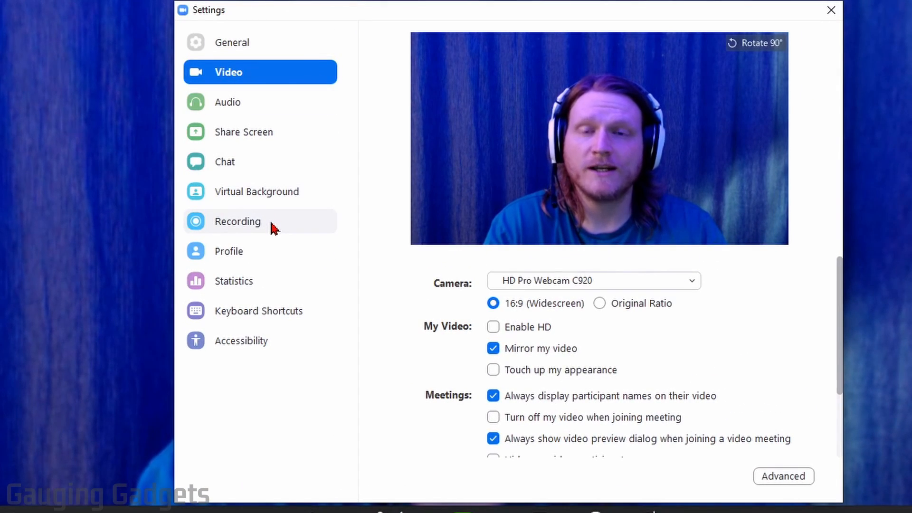
{"action": "left_click", "coordinate": [237, 221]}
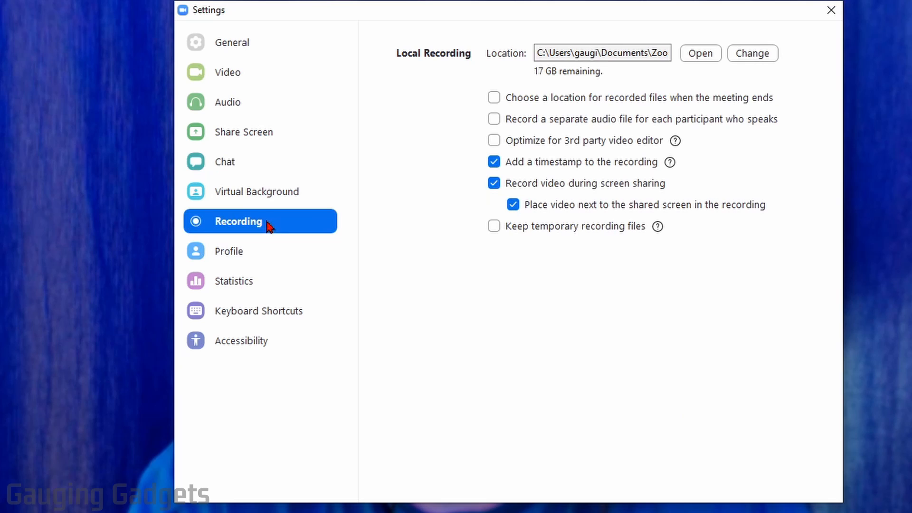
{"action": "mouse_move", "coordinate": [492, 14]}
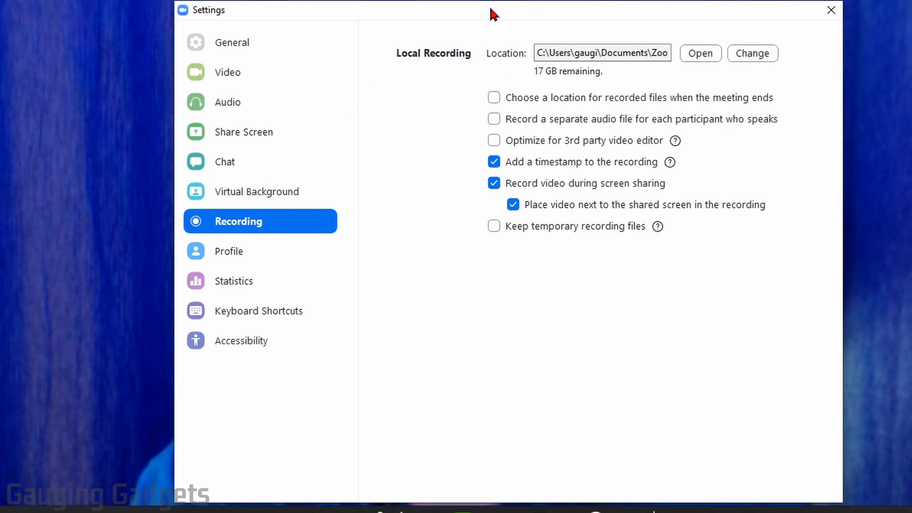
{"action": "mouse_move", "coordinate": [454, 66]}
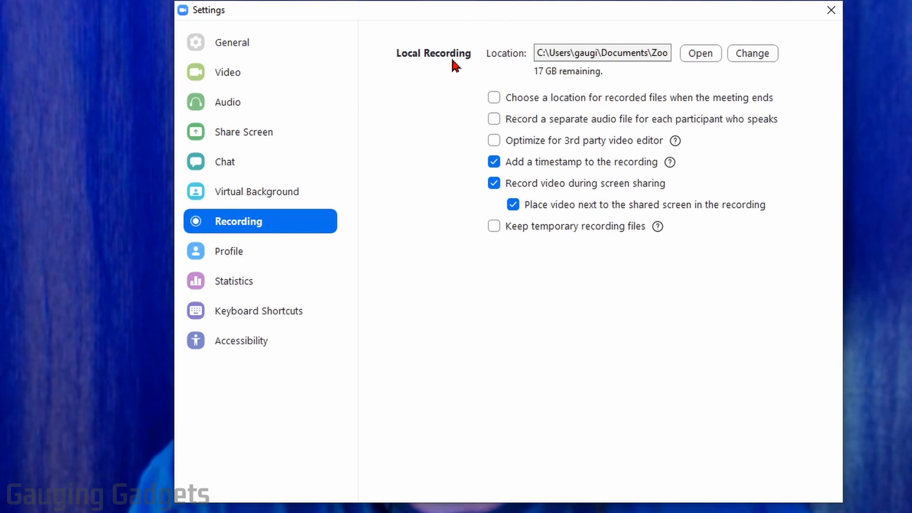
{"action": "mouse_move", "coordinate": [701, 52]}
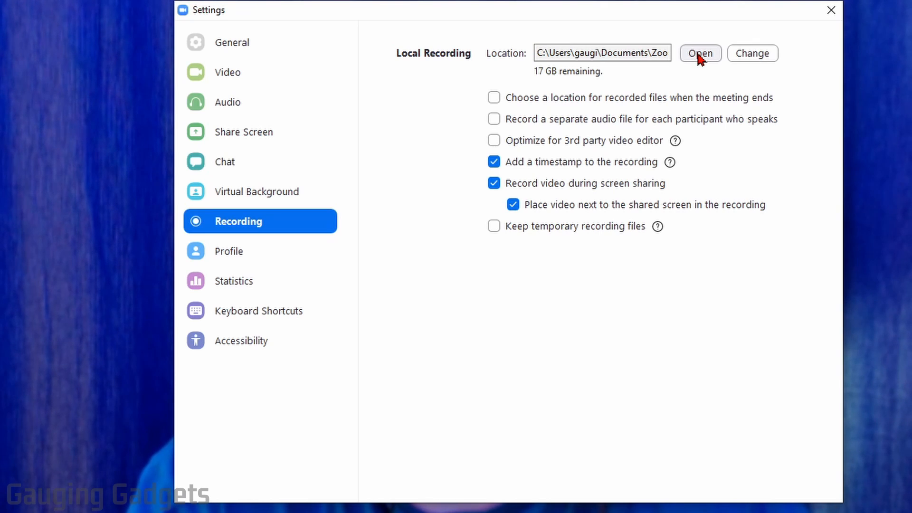
{"action": "left_click", "coordinate": [700, 52]}
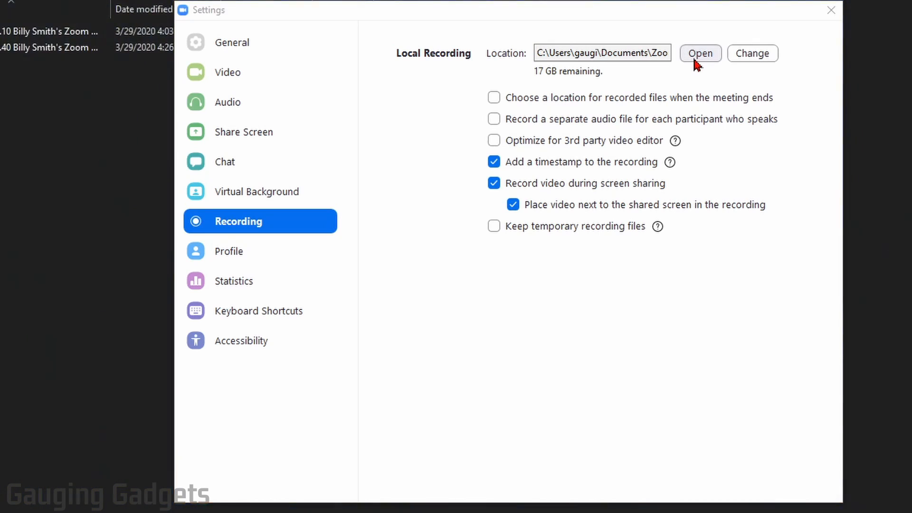
{"action": "left_click", "coordinate": [700, 52]}
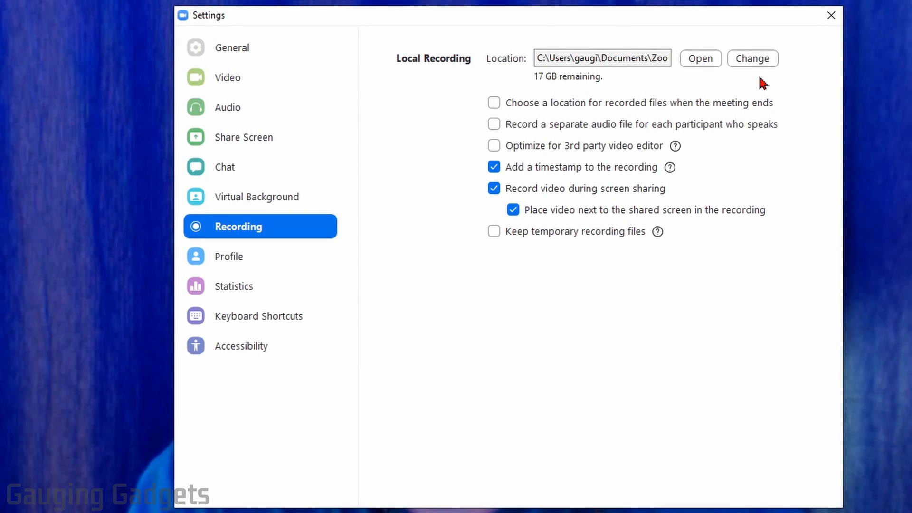
Step: Open the recording location folder picker and close it without changing the folder
{"action": "left_click", "coordinate": [751, 58]}
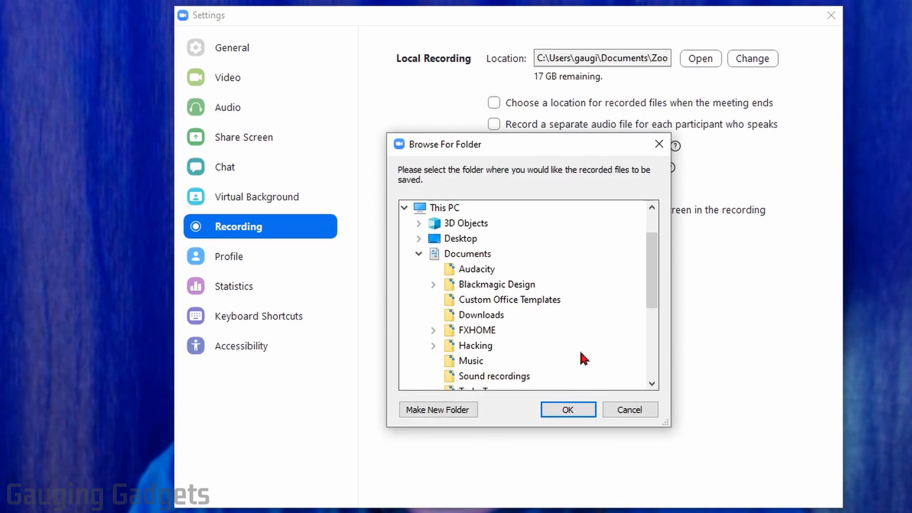
{"action": "left_click", "coordinate": [629, 410]}
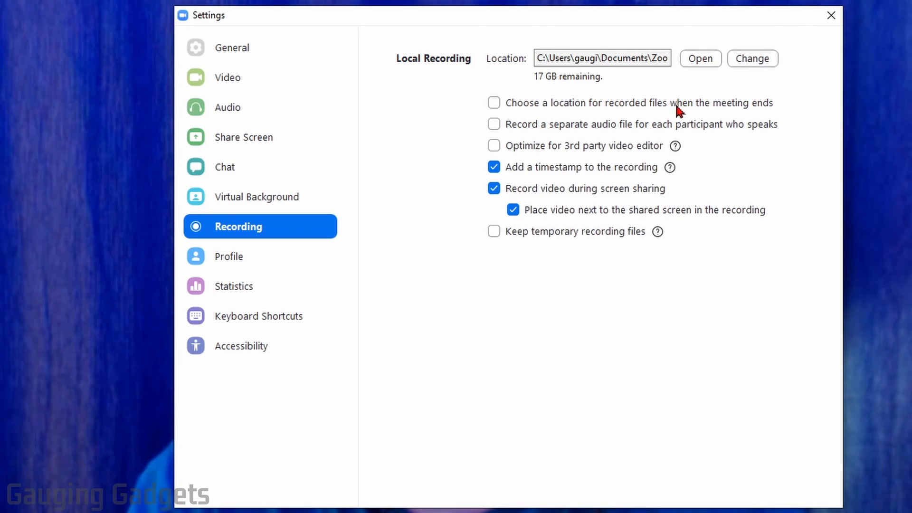
{"action": "mouse_move", "coordinate": [576, 101]}
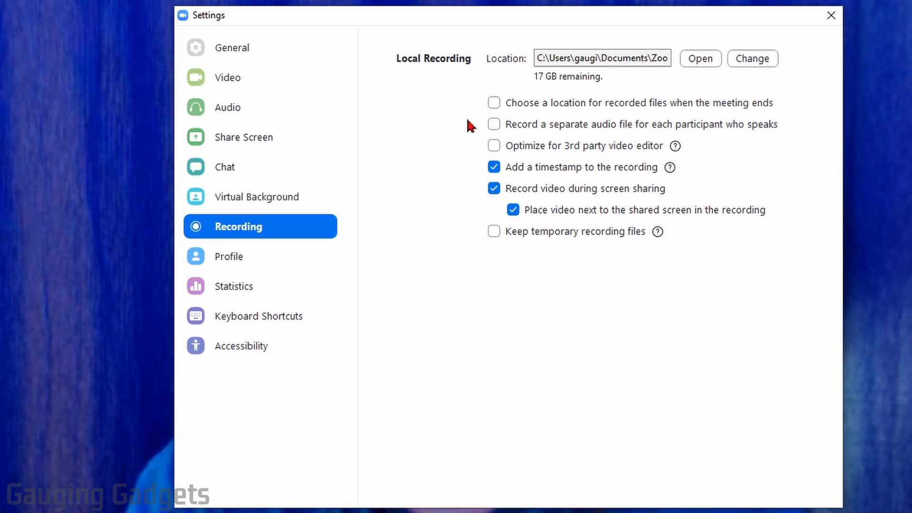
{"action": "mouse_move", "coordinate": [586, 132]}
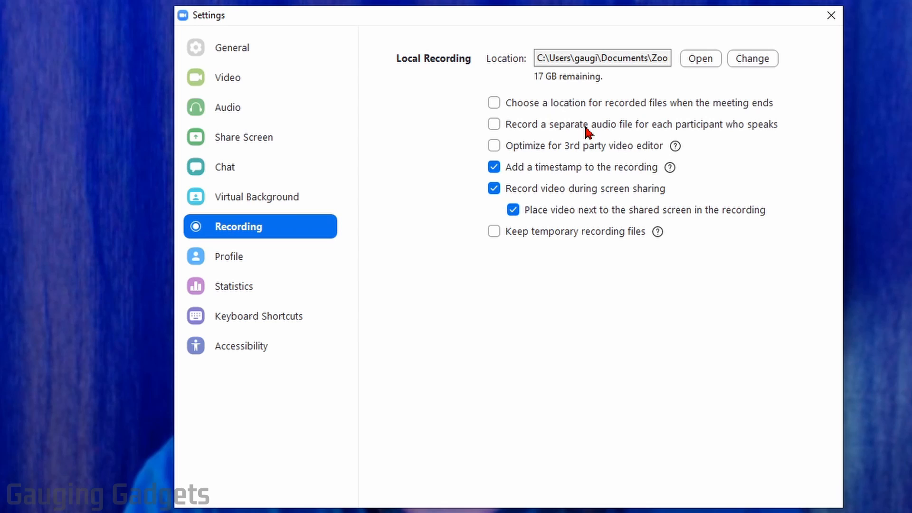
{"action": "mouse_move", "coordinate": [588, 150]}
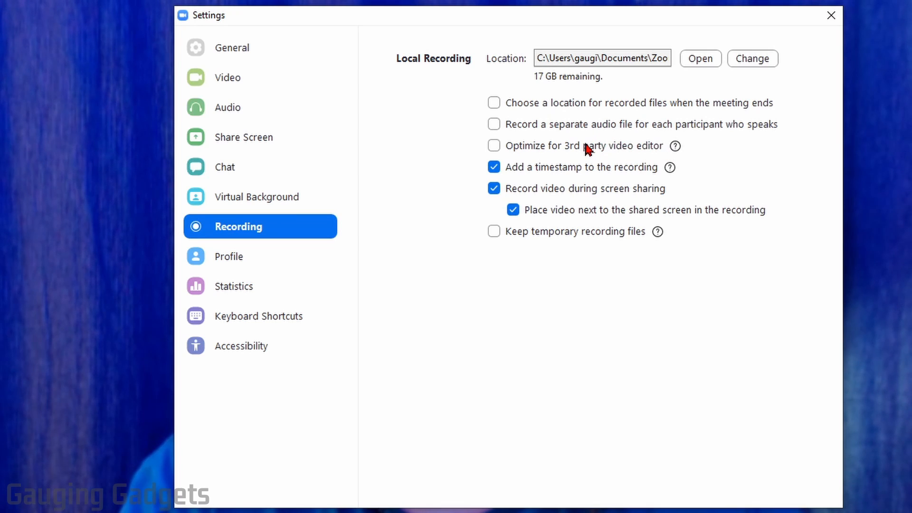
{"action": "mouse_move", "coordinate": [544, 151]}
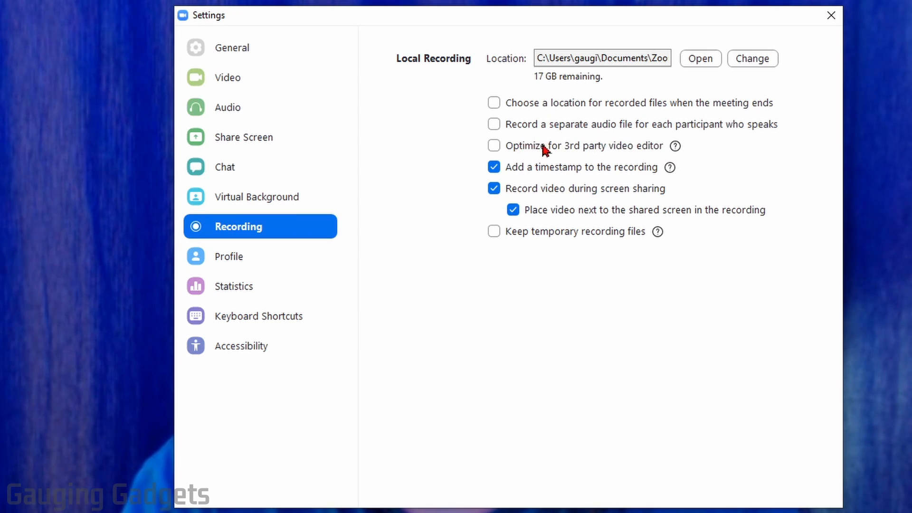
{"action": "mouse_move", "coordinate": [575, 147]}
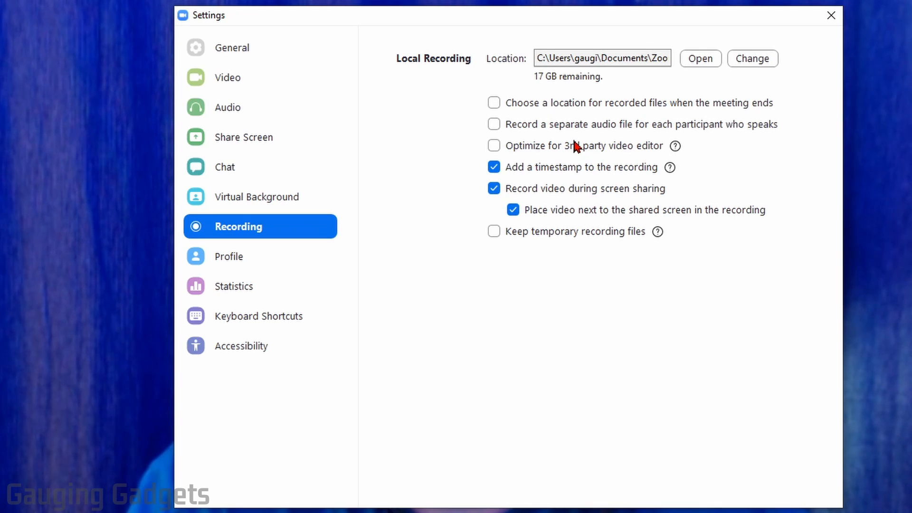
{"action": "mouse_move", "coordinate": [551, 157]}
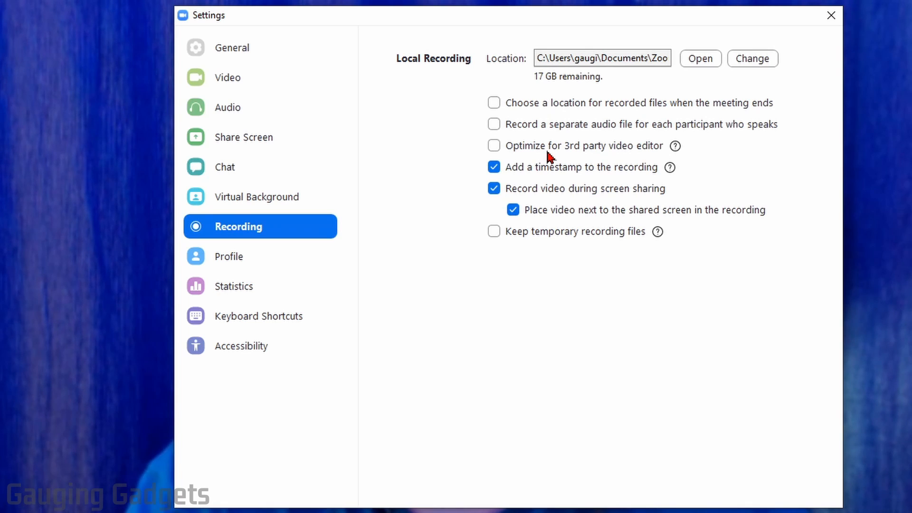
{"action": "mouse_move", "coordinate": [536, 174]}
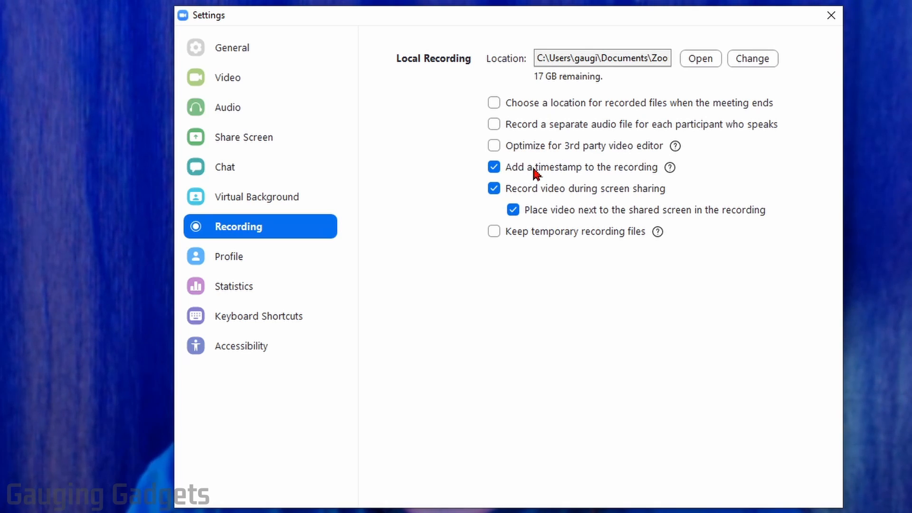
{"action": "mouse_move", "coordinate": [671, 169]}
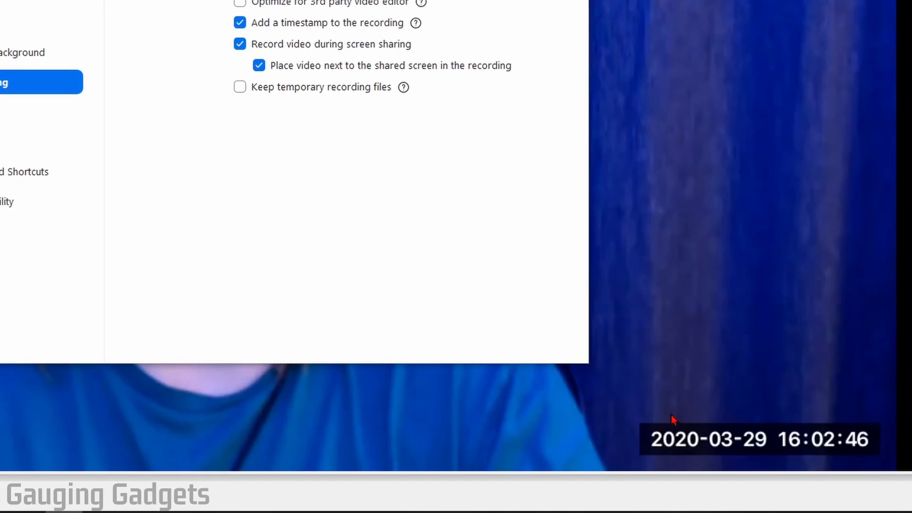
{"action": "mouse_move", "coordinate": [693, 438]}
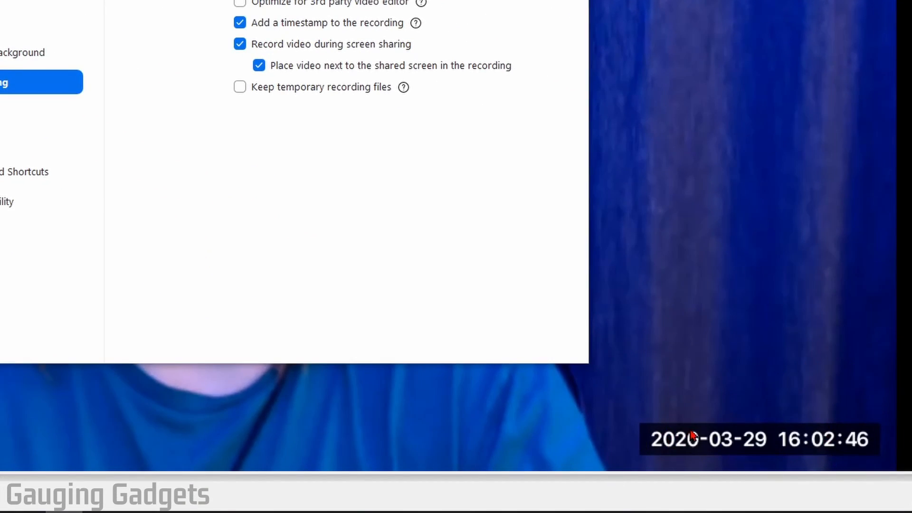
{"action": "mouse_move", "coordinate": [818, 353]}
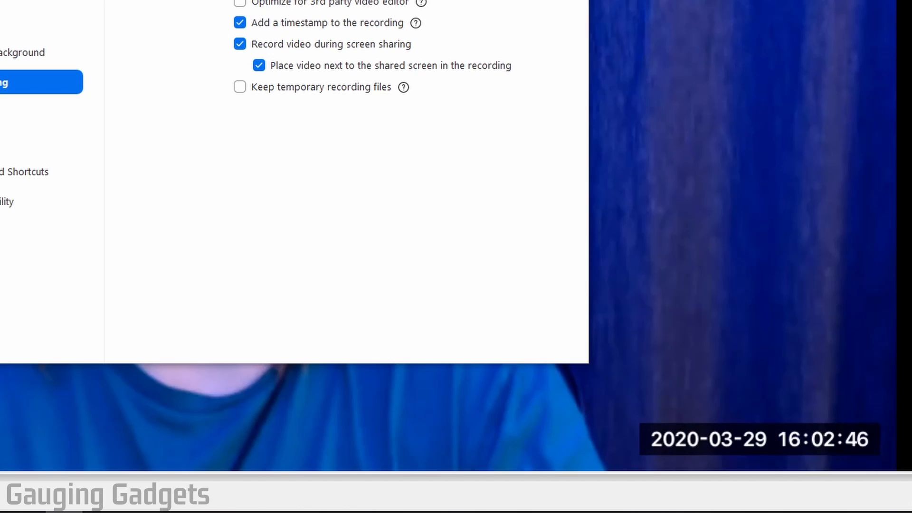
{"action": "mouse_move", "coordinate": [757, 407]}
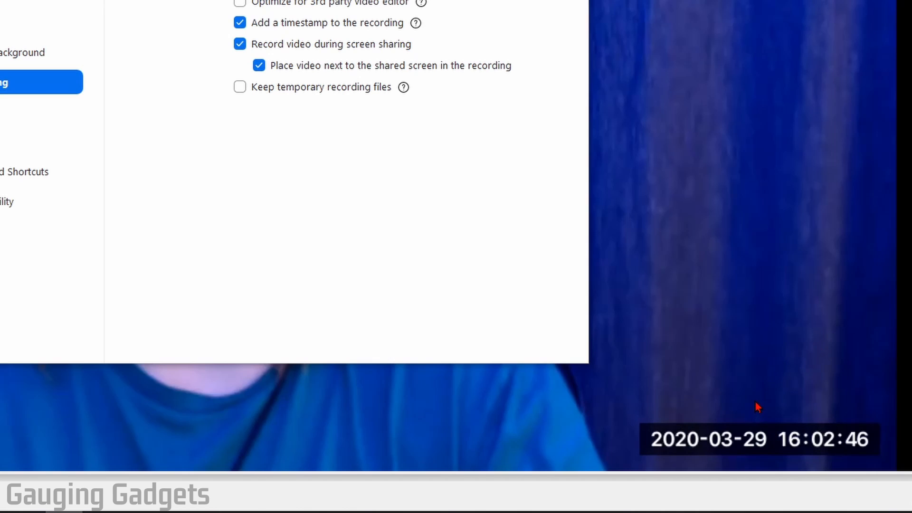
{"action": "mouse_move", "coordinate": [747, 389]}
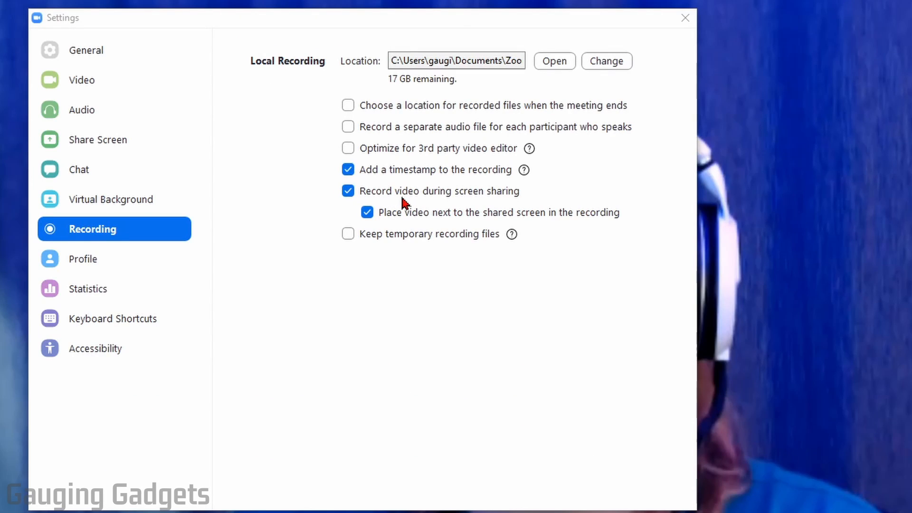
{"action": "mouse_move", "coordinate": [393, 207]}
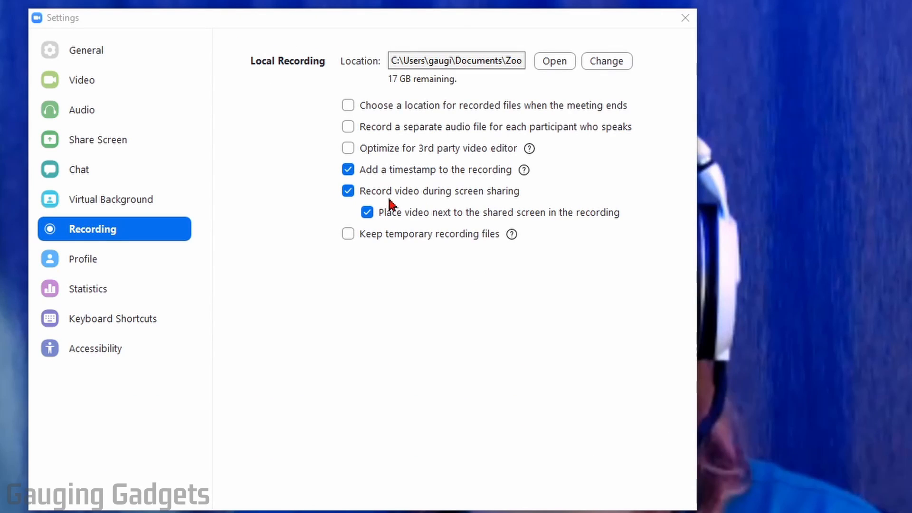
{"action": "mouse_move", "coordinate": [480, 200]}
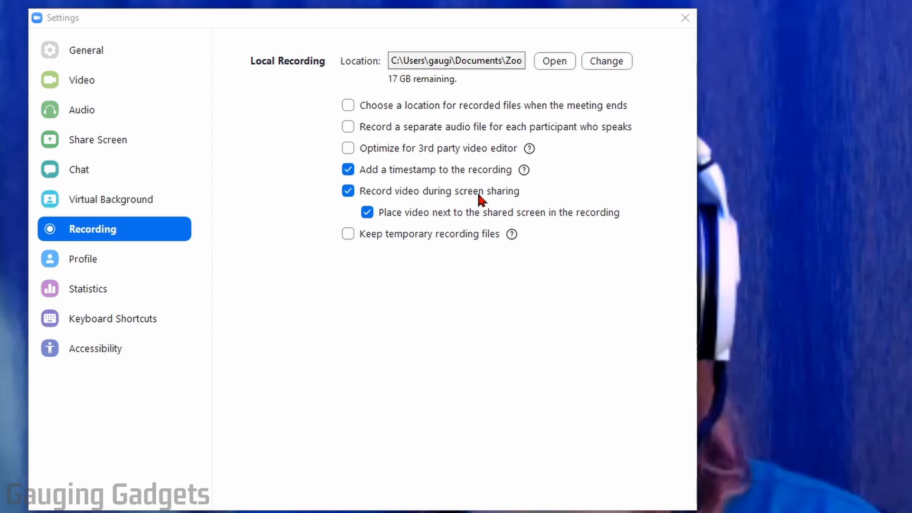
{"action": "mouse_move", "coordinate": [432, 200]}
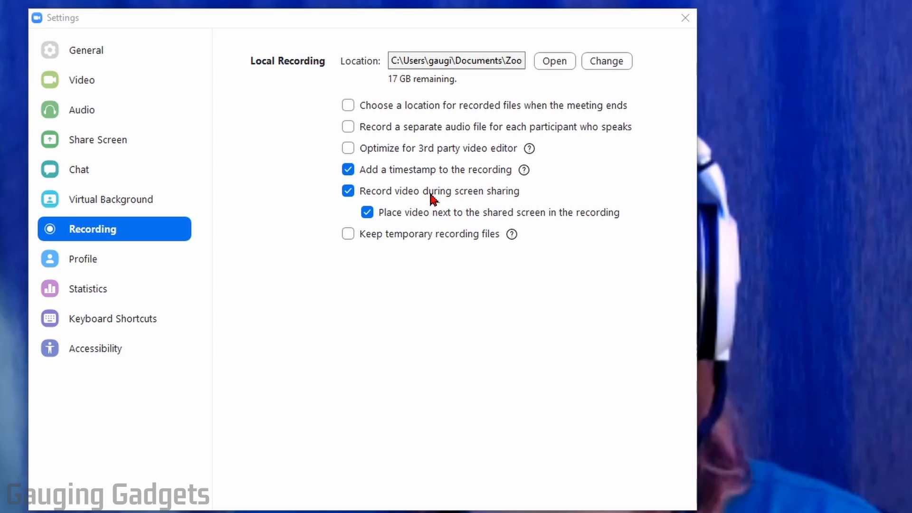
{"action": "mouse_move", "coordinate": [433, 218]}
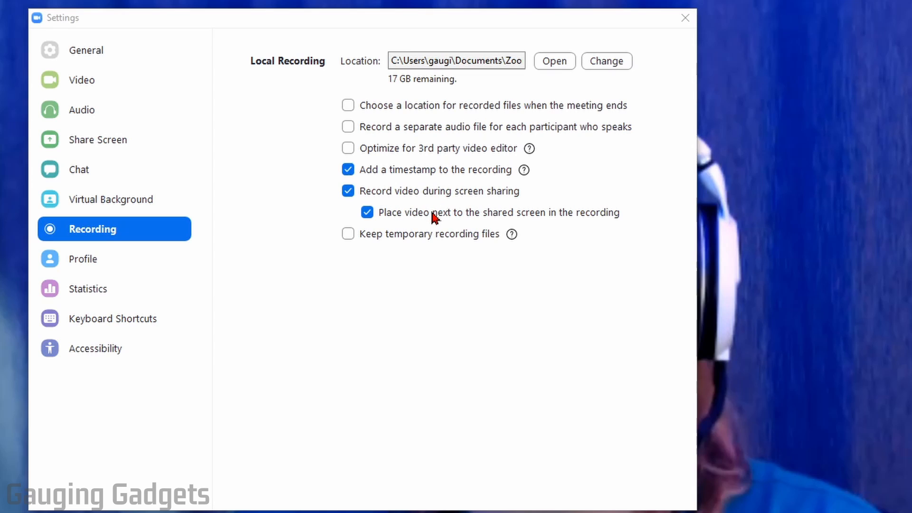
{"action": "mouse_move", "coordinate": [601, 222]}
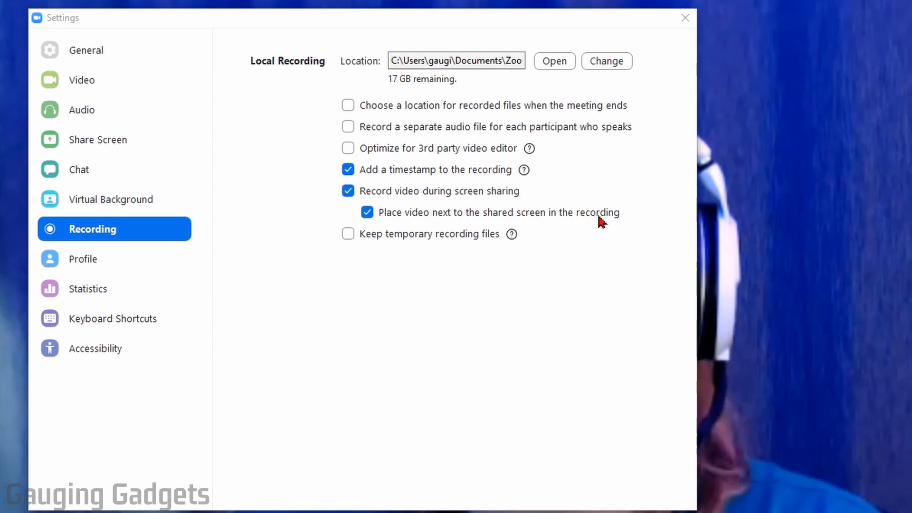
{"action": "mouse_move", "coordinate": [571, 220]}
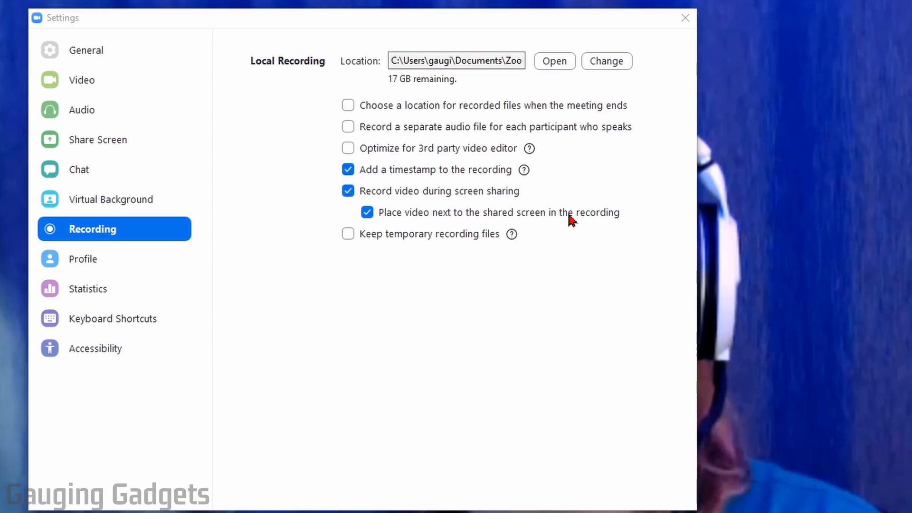
{"action": "mouse_move", "coordinate": [570, 221]}
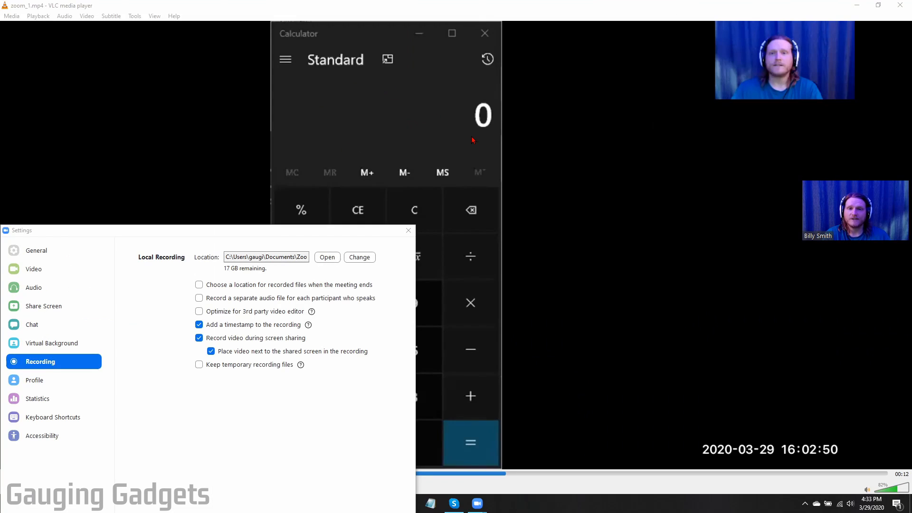
{"action": "mouse_move", "coordinate": [455, 124]}
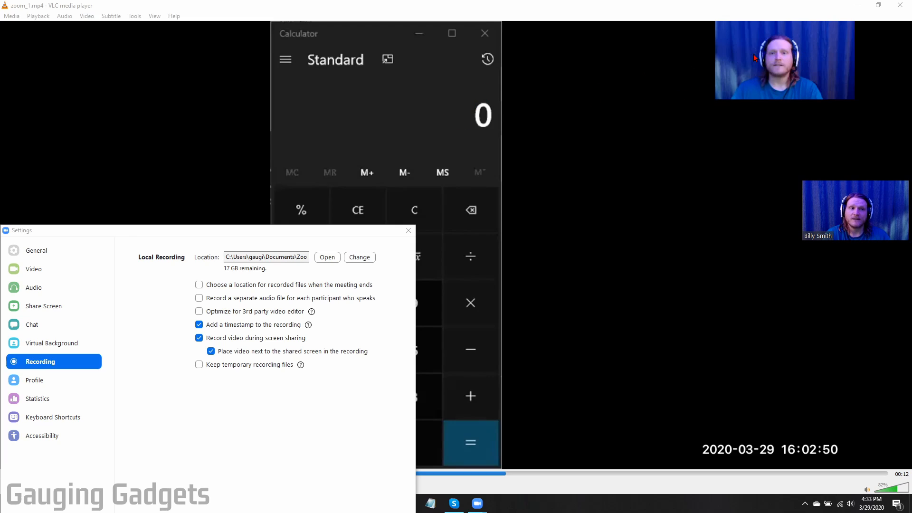
{"action": "mouse_move", "coordinate": [565, 88]}
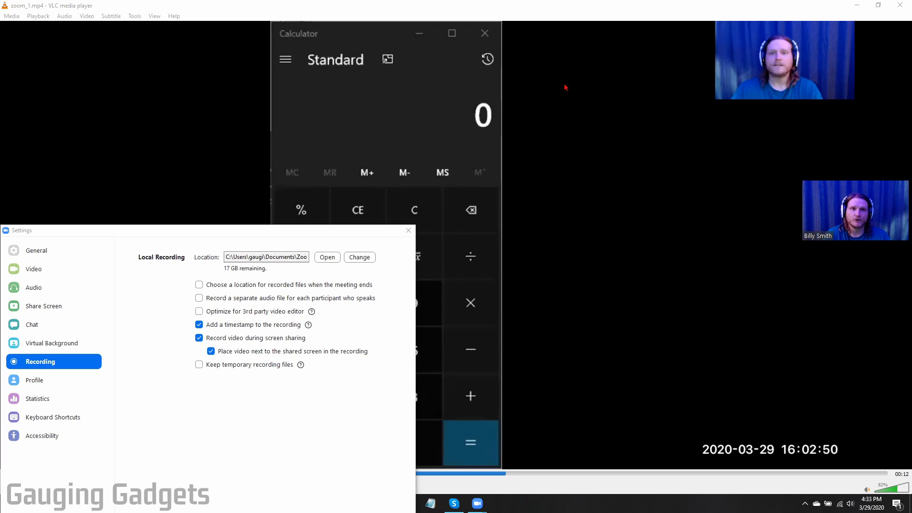
{"action": "mouse_move", "coordinate": [611, 142]}
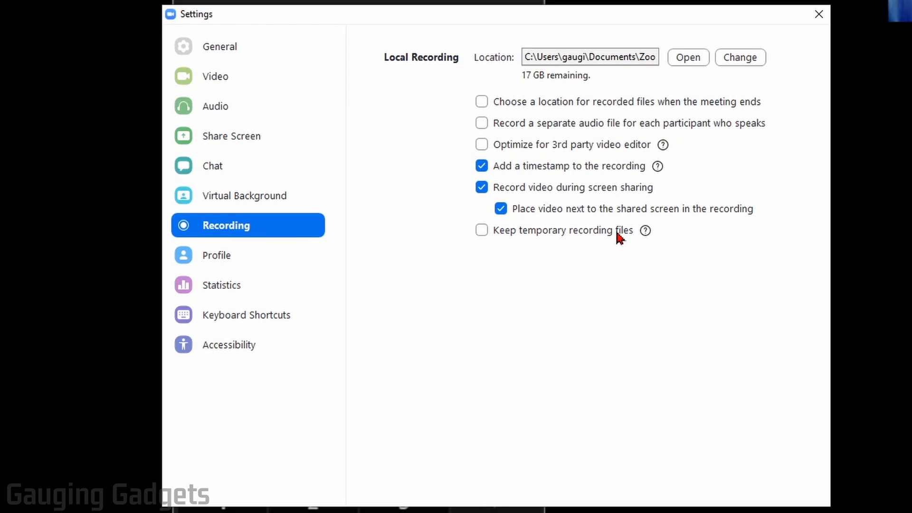
{"action": "mouse_move", "coordinate": [516, 243]}
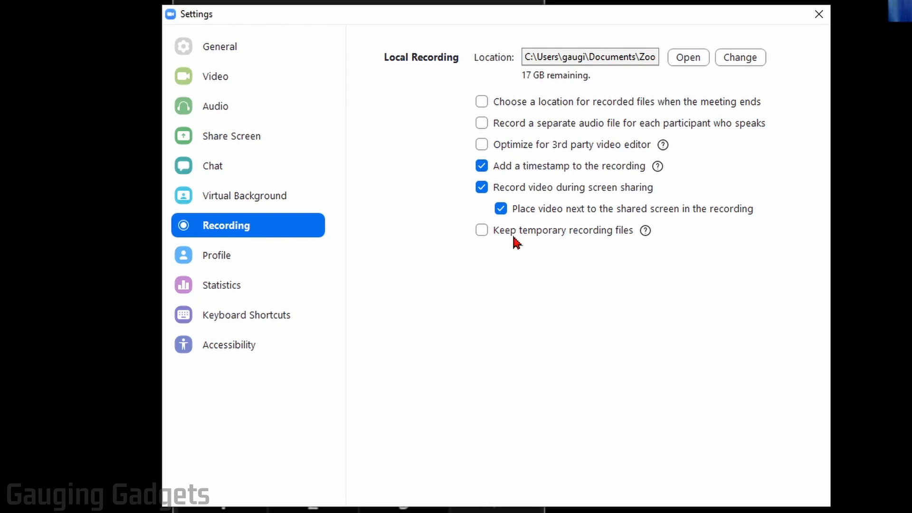
{"action": "mouse_move", "coordinate": [599, 238]}
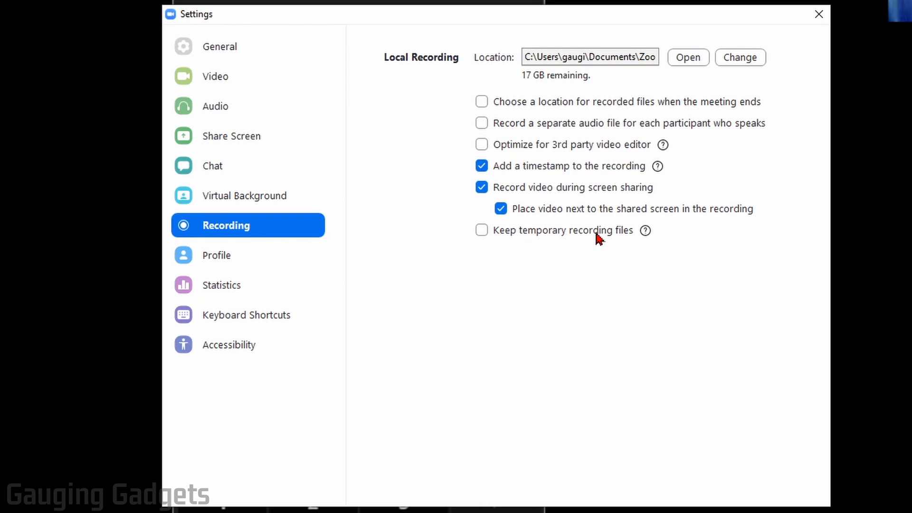
{"action": "mouse_move", "coordinate": [616, 238]}
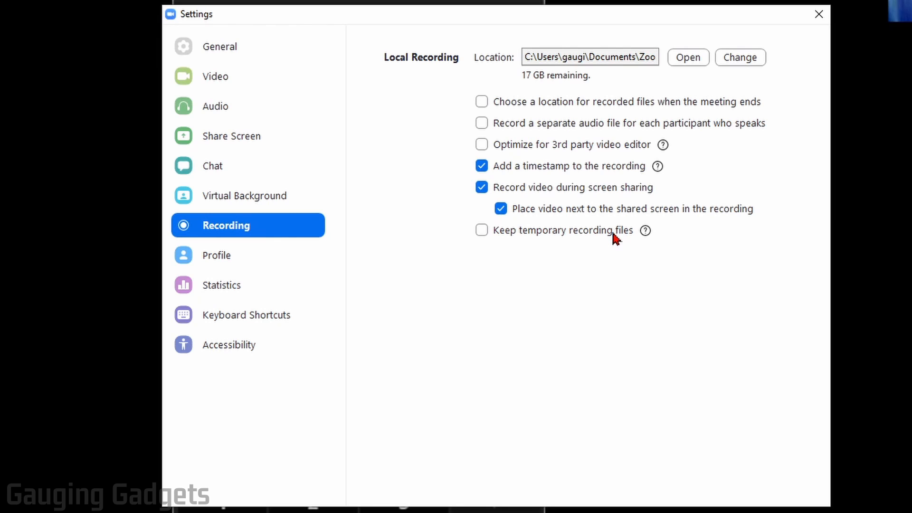
Step: Close the Settings window to return to the meeting
{"action": "left_click", "coordinate": [819, 14]}
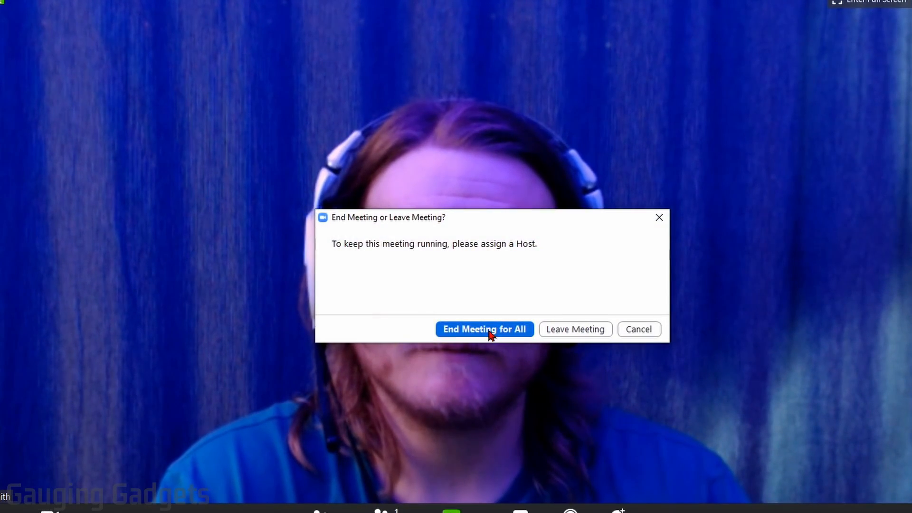
Step: End the meeting for all participants
{"action": "left_click", "coordinate": [484, 329]}
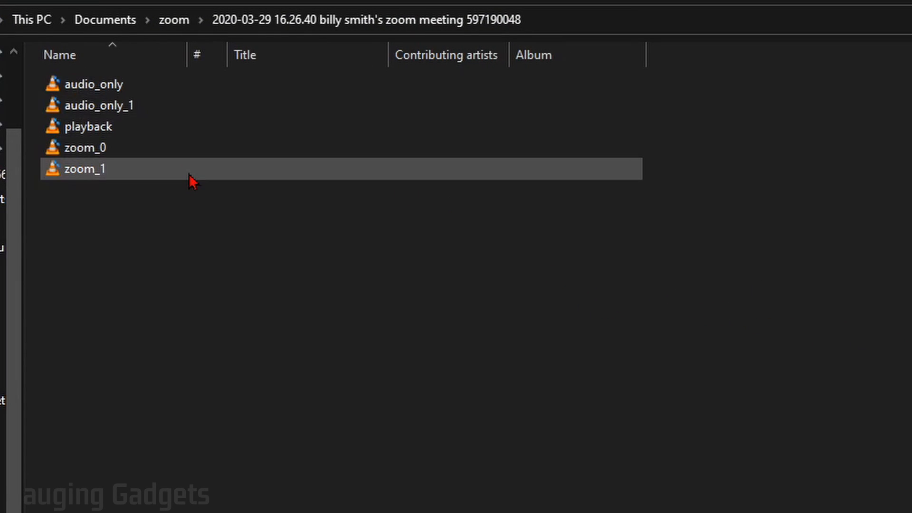
Step: Check the zoom_1 MP4 and audio_only M4A files in the meeting's recording folder
{"action": "left_click", "coordinate": [84, 147]}
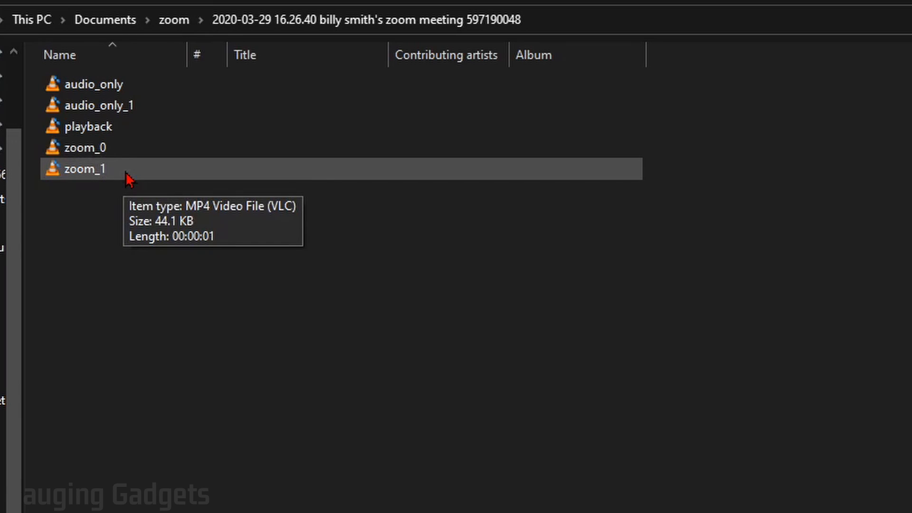
{"action": "mouse_move", "coordinate": [122, 169]}
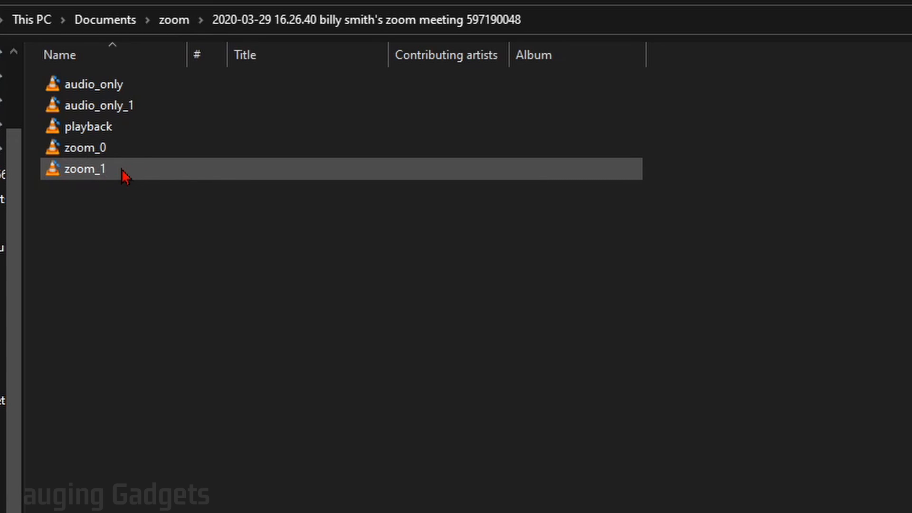
{"action": "mouse_move", "coordinate": [148, 87]}
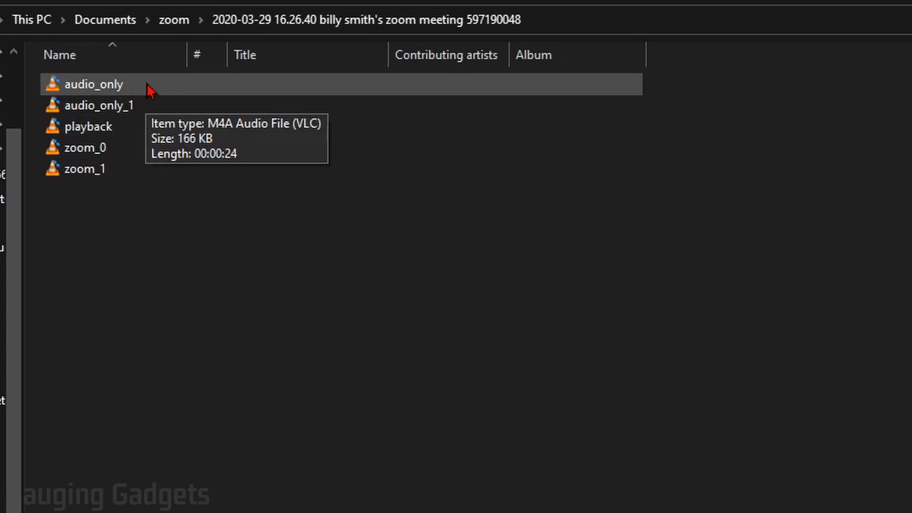
{"action": "left_click", "coordinate": [100, 106]}
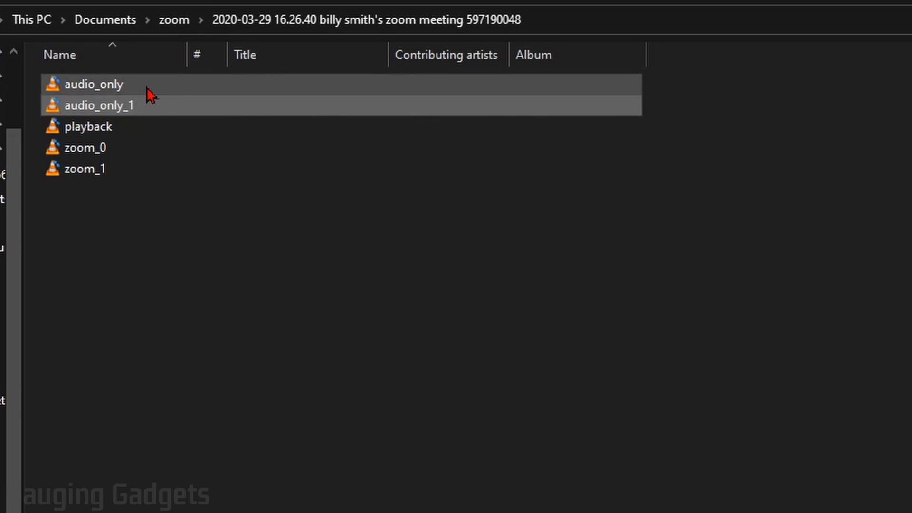
{"action": "left_click", "coordinate": [93, 83]}
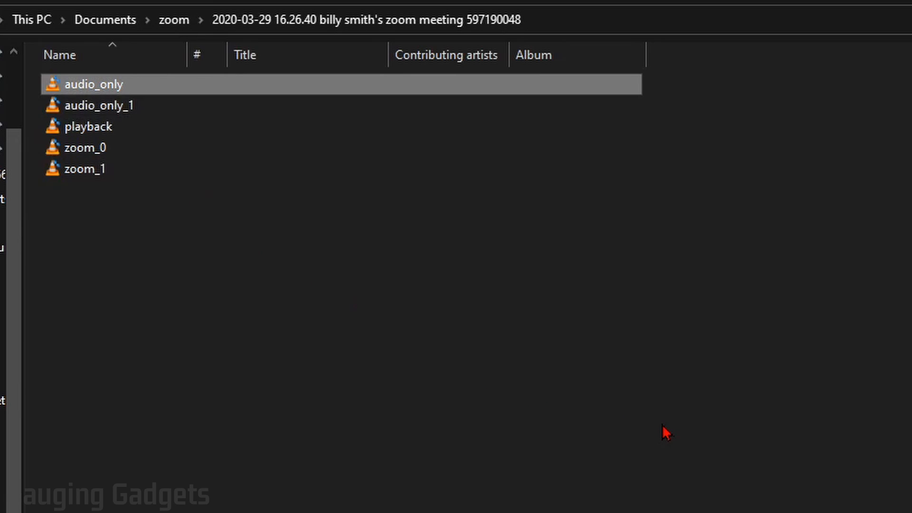